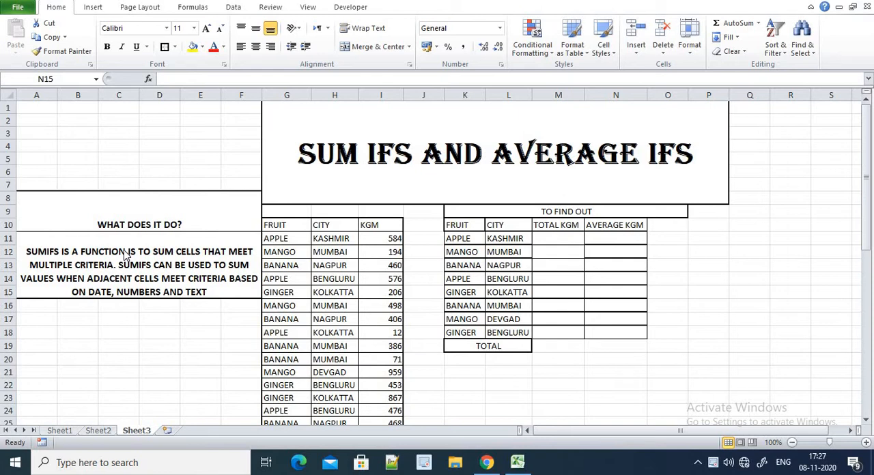
{"action": "mouse_move", "coordinate": [235, 258]}
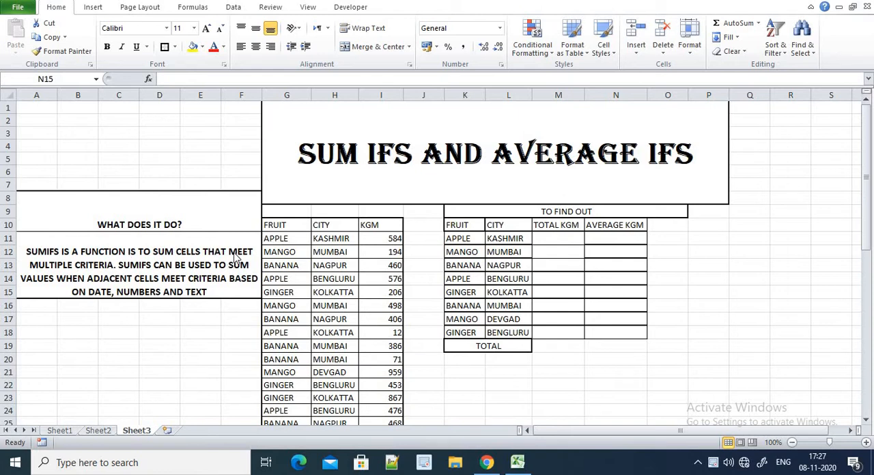
{"action": "mouse_move", "coordinate": [330, 266]}
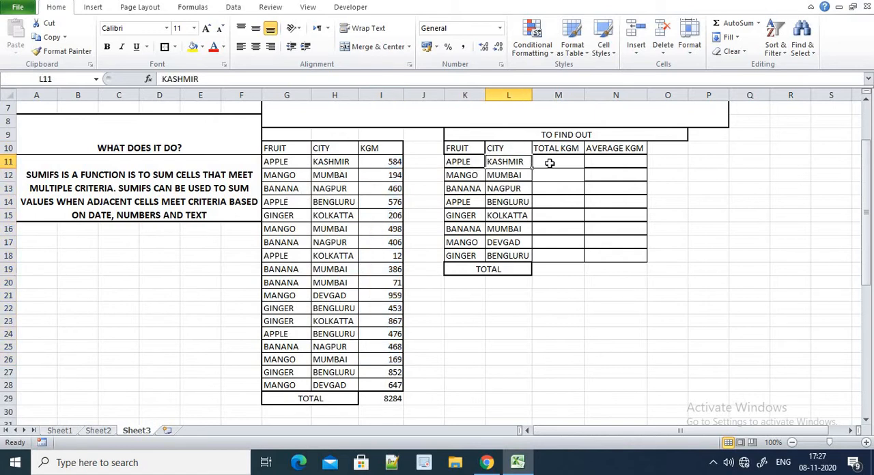
- Review the fruit/city layout, e.g. the apple row for Kolkatta, before building totals
{"action": "left_click", "coordinate": [557, 161]}
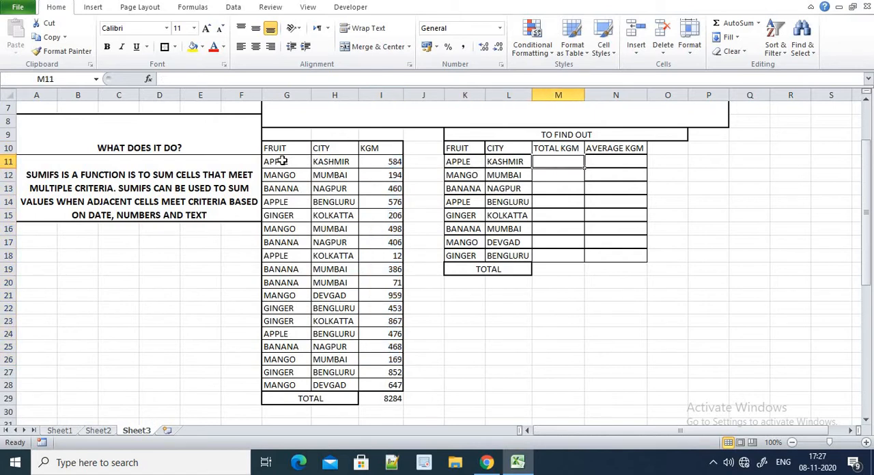
{"action": "left_click_drag", "start_coordinate": [276, 162], "coordinate": [330, 174]}
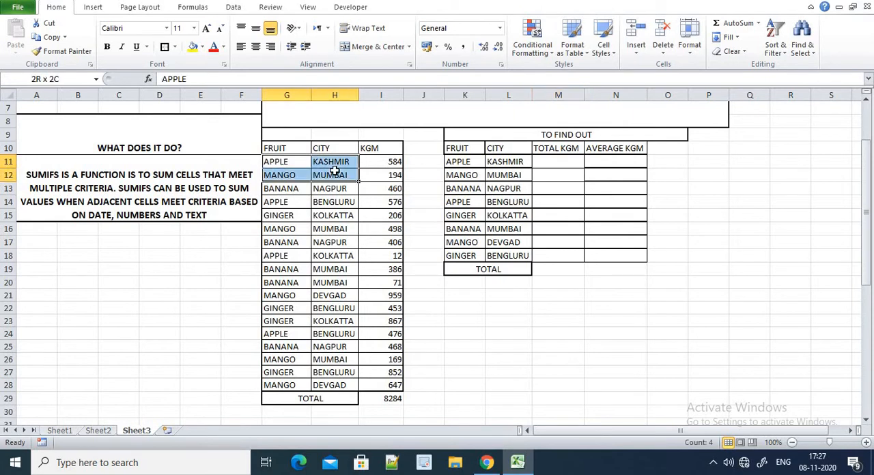
{"action": "left_click", "coordinate": [287, 255]}
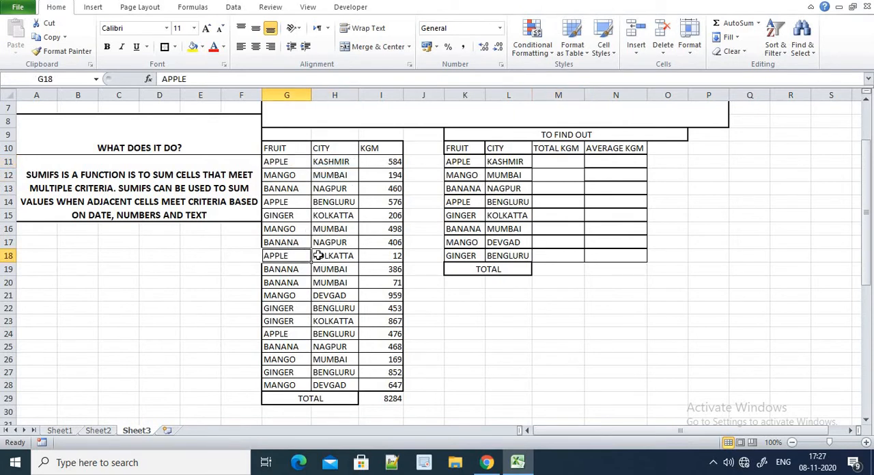
{"action": "left_click", "coordinate": [333, 256]}
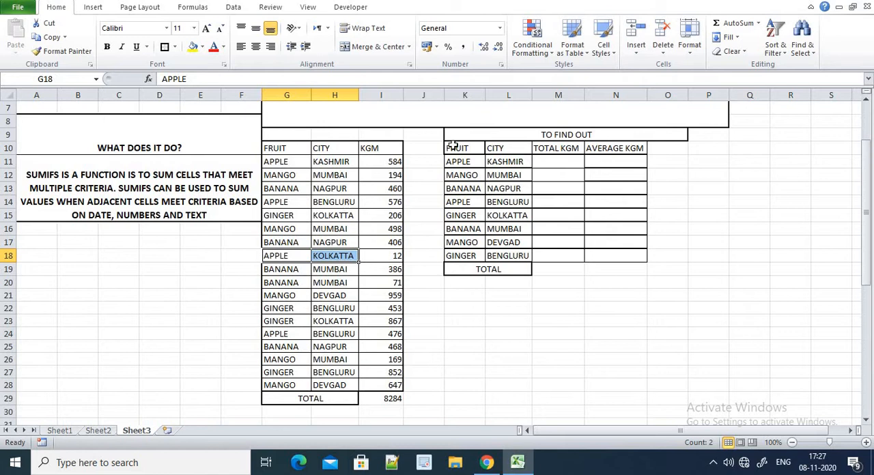
{"action": "left_click", "coordinate": [557, 161]}
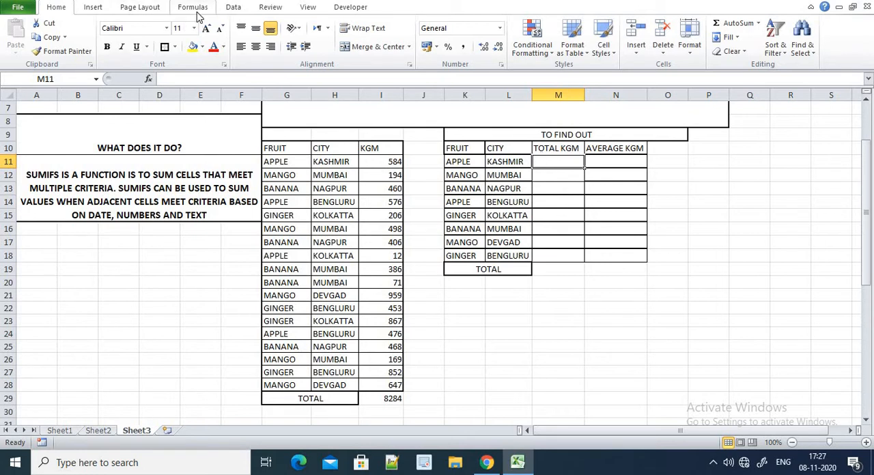
- Define the name FRUITS for the fruit column $G$10:$G$28
{"action": "left_click", "coordinate": [192, 7]}
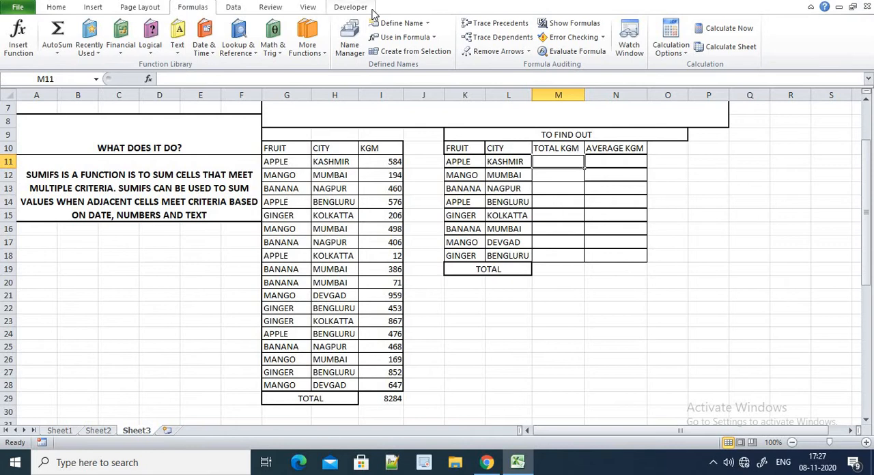
{"action": "left_click", "coordinate": [403, 22]}
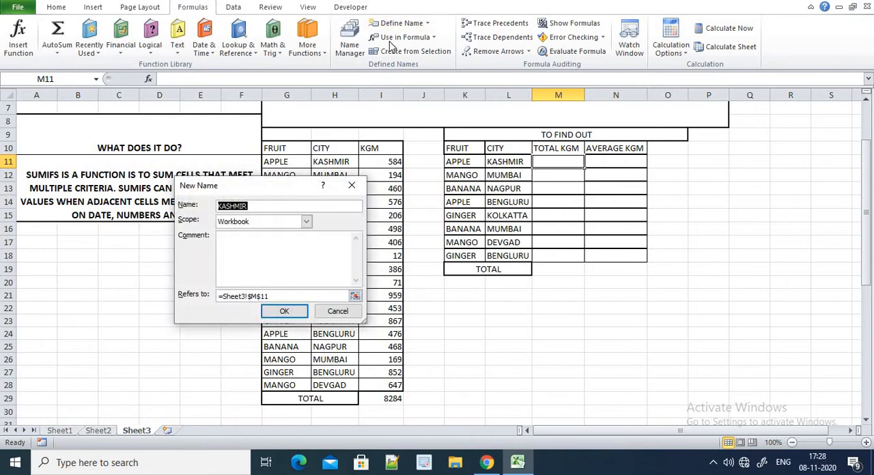
{"action": "type", "text": "FRUI"}
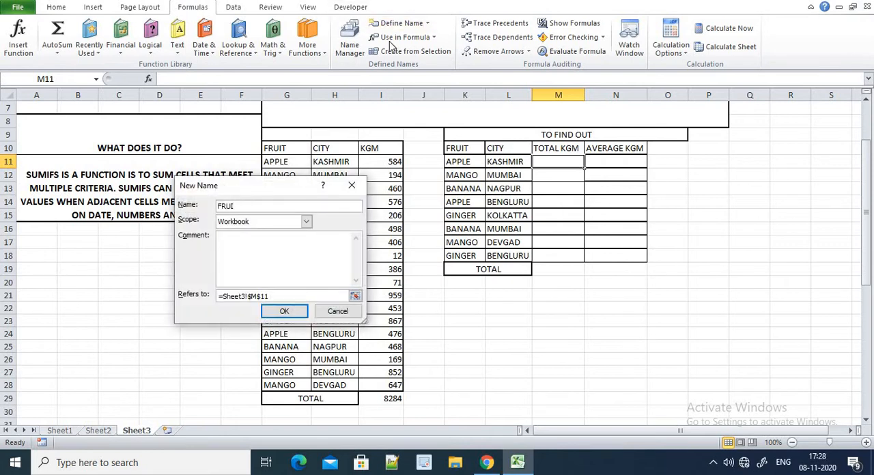
{"action": "type", "text": "T"}
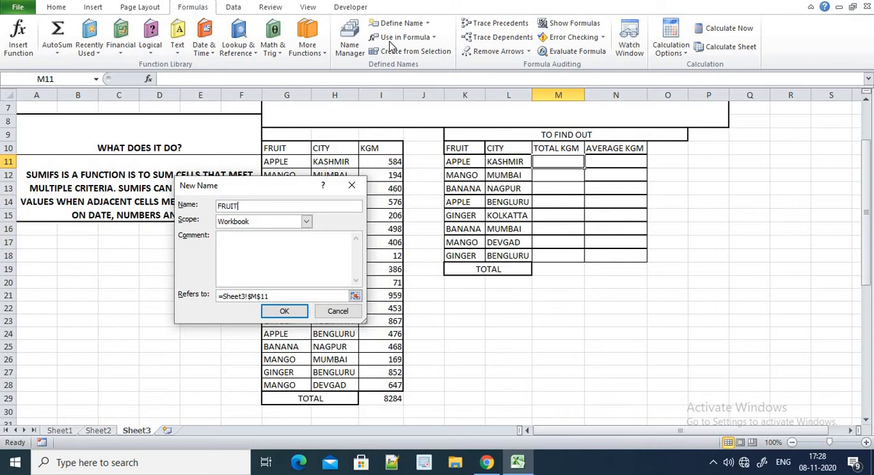
{"action": "type", "text": "S"}
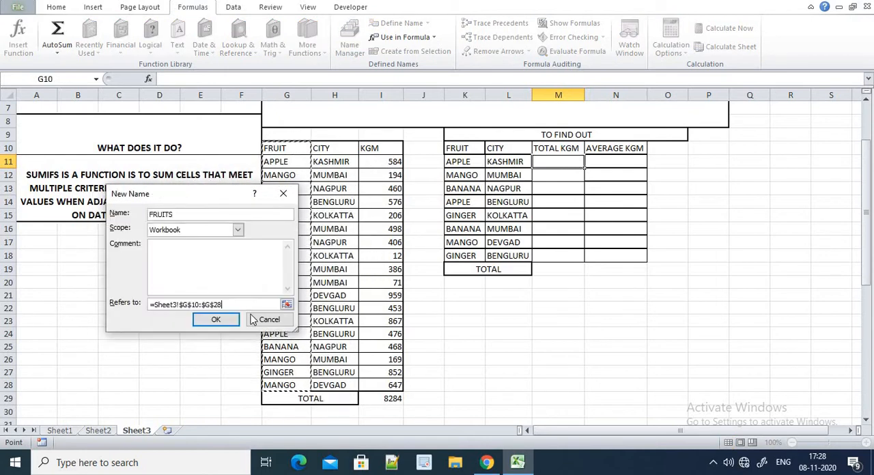
{"action": "left_click", "coordinate": [215, 319]}
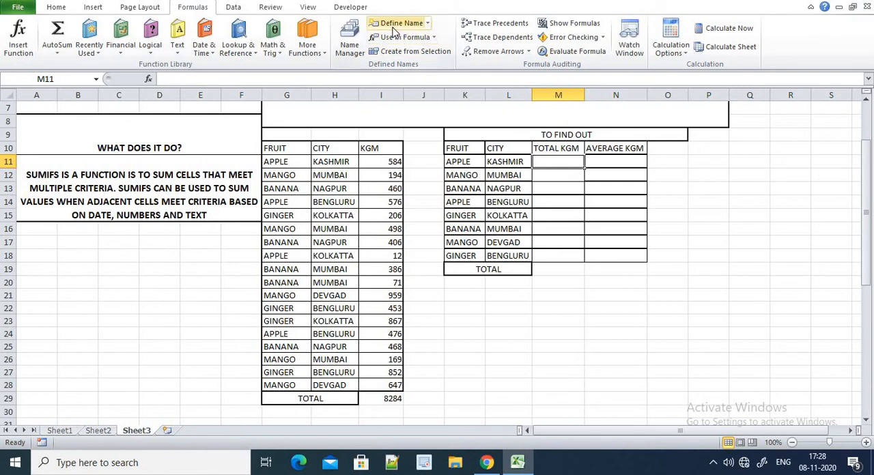
- Begin defining the name KGM for the weight column $I$10:$I$28
{"action": "left_click", "coordinate": [399, 22]}
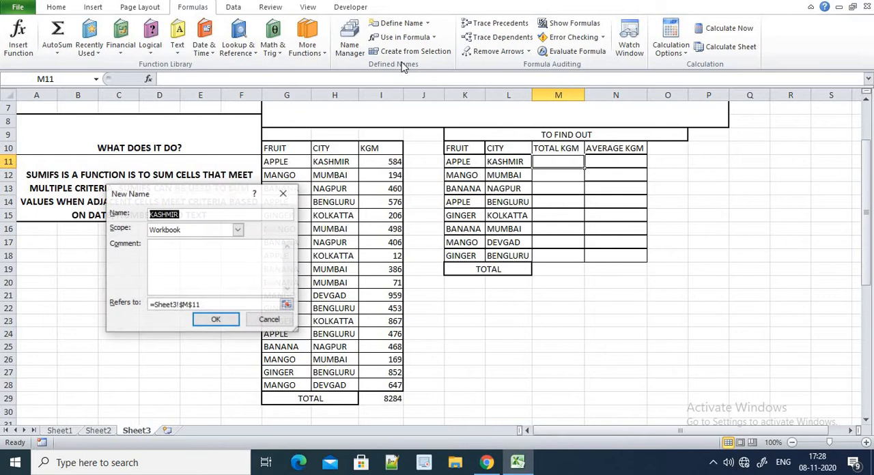
{"action": "type", "text": "KGM"}
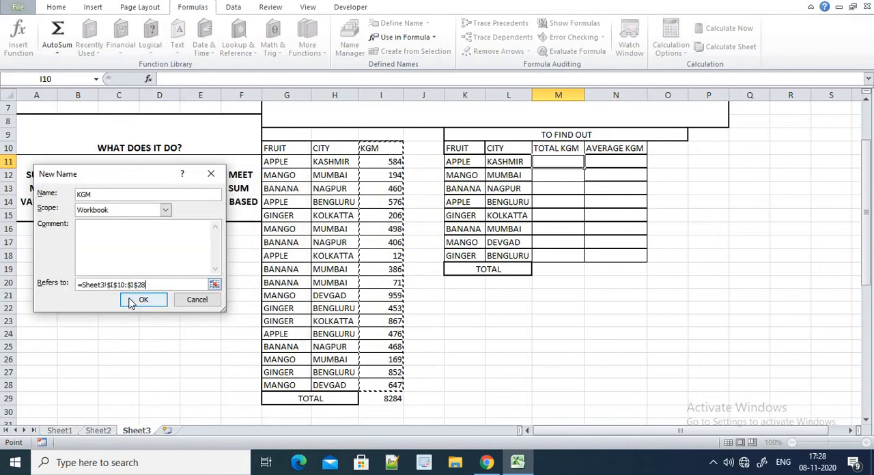
- Confirm the KGM name and enter =SUMIFS(KGM,FRUITS,K11,CITY,L11) in M11, giving 584
{"action": "left_click", "coordinate": [143, 299]}
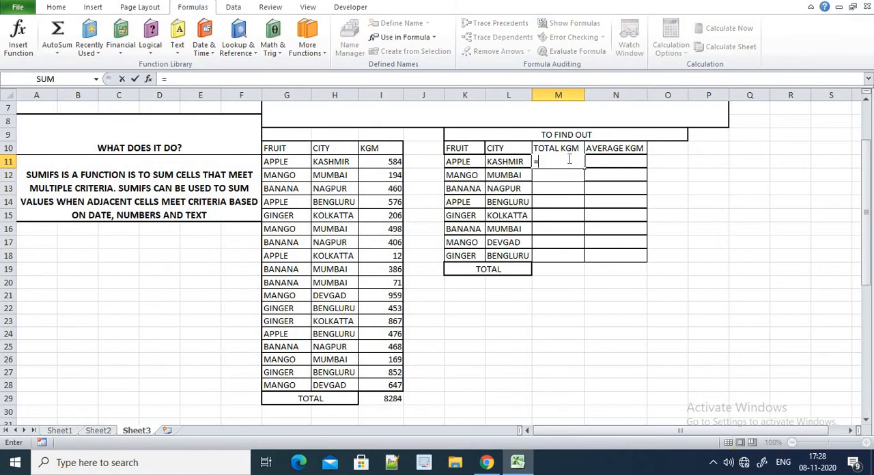
{"action": "type", "text": "SUMIFS"}
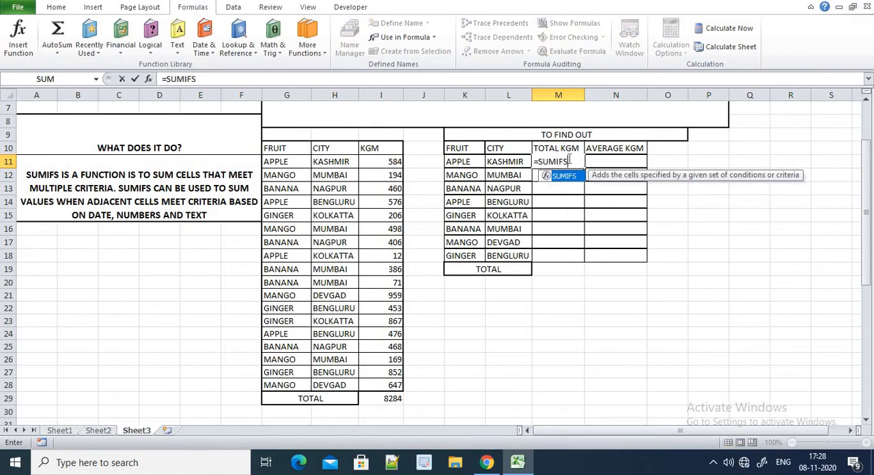
{"action": "type", "text": "("}
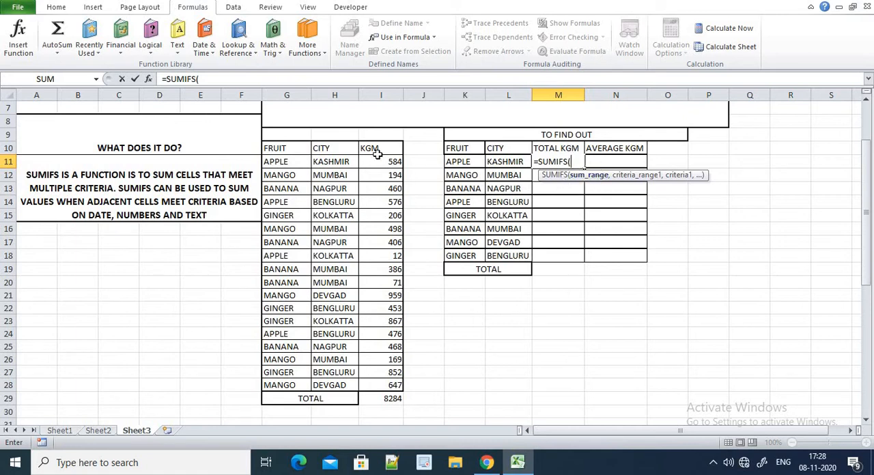
{"action": "type", "text": "KGM"}
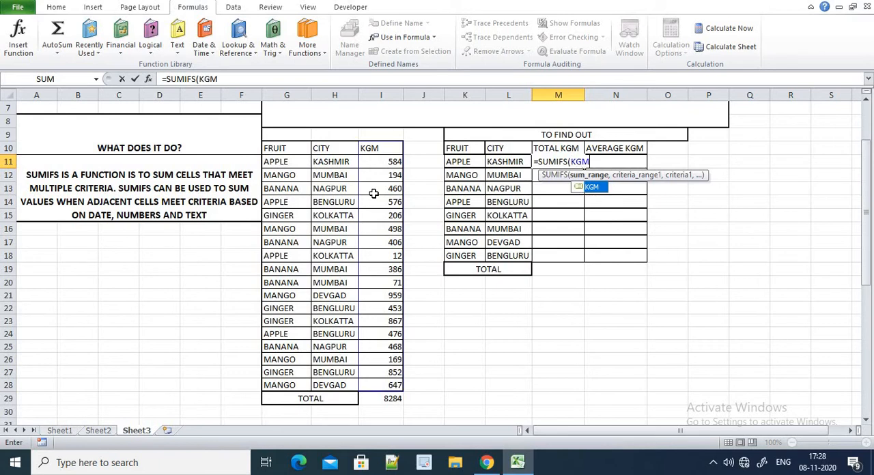
{"action": "type", "text": ","}
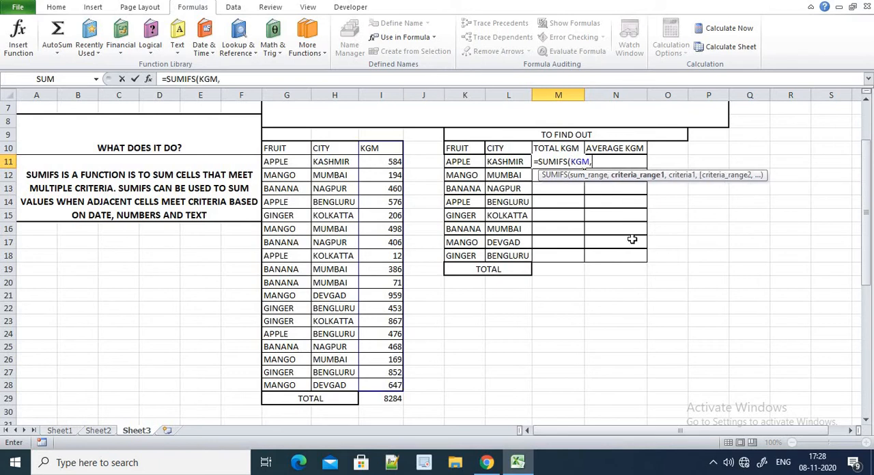
{"action": "mouse_move", "coordinate": [629, 183]}
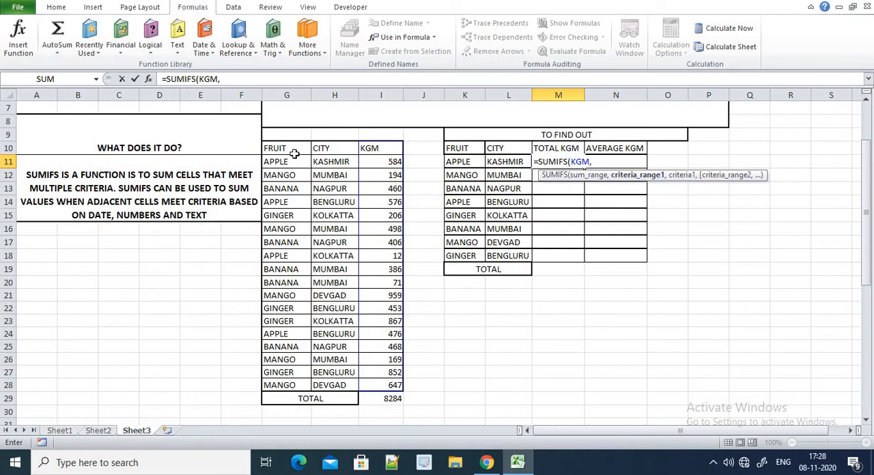
{"action": "mouse_move", "coordinate": [305, 210]}
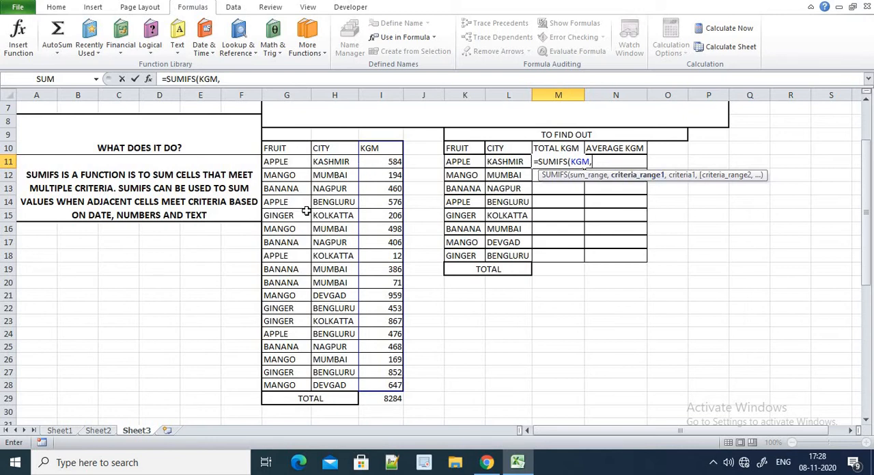
{"action": "type", "text": "FRUITS,"}
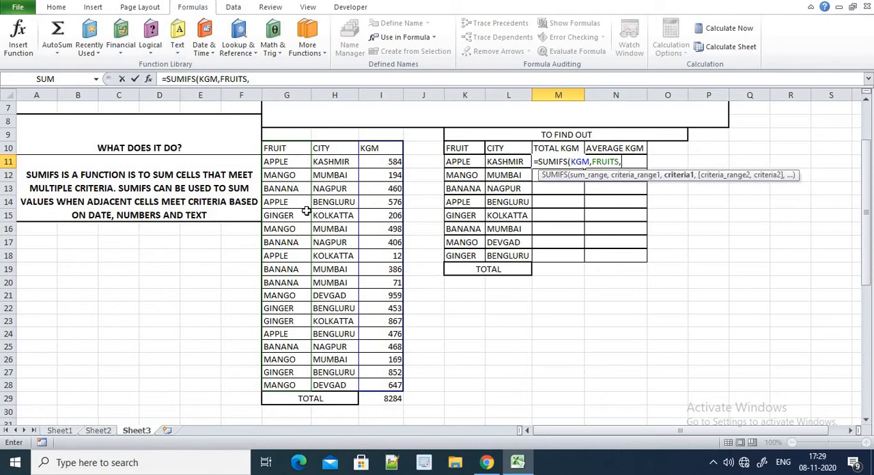
{"action": "mouse_move", "coordinate": [464, 158]}
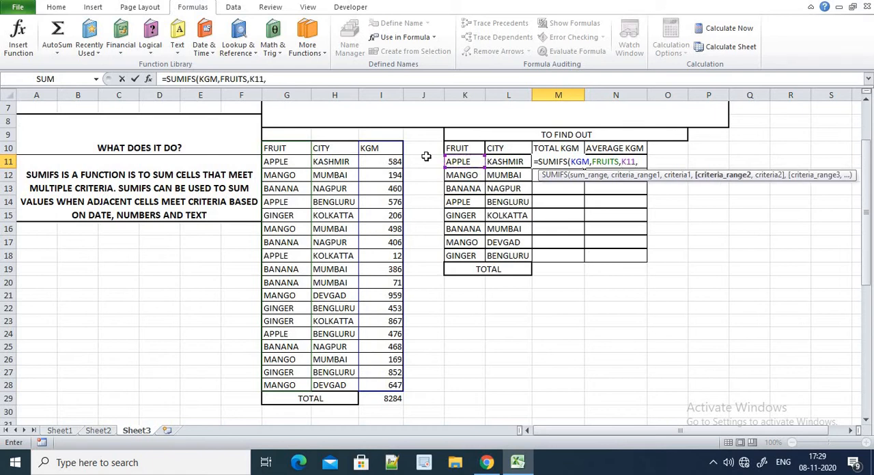
{"action": "type", "text": "C"}
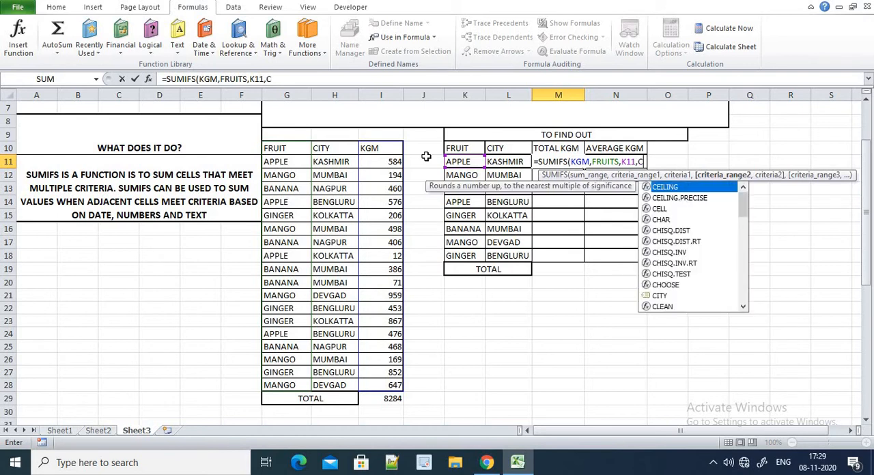
{"action": "type", "text": "ITY,"}
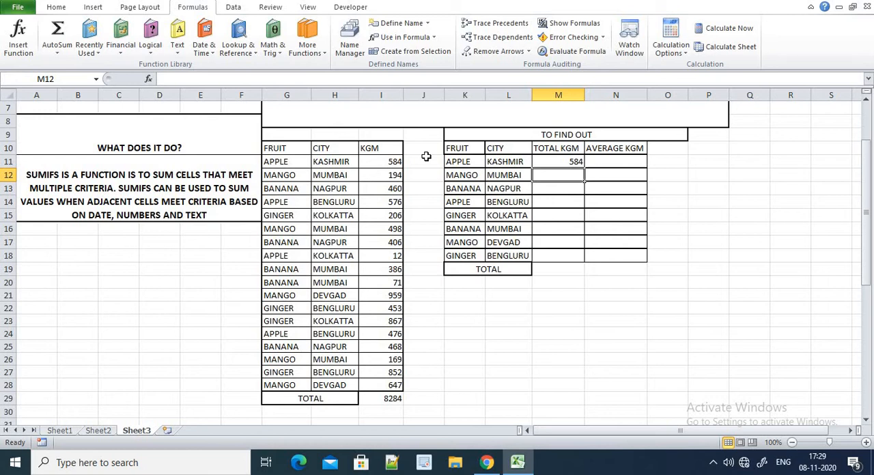
- Enter =SUMIFS(KGM,FRUITS,K12,CITY,L12) in M12, giving 861 for mangoes from Mumbai
{"action": "type", "text": "=SUMIFS("}
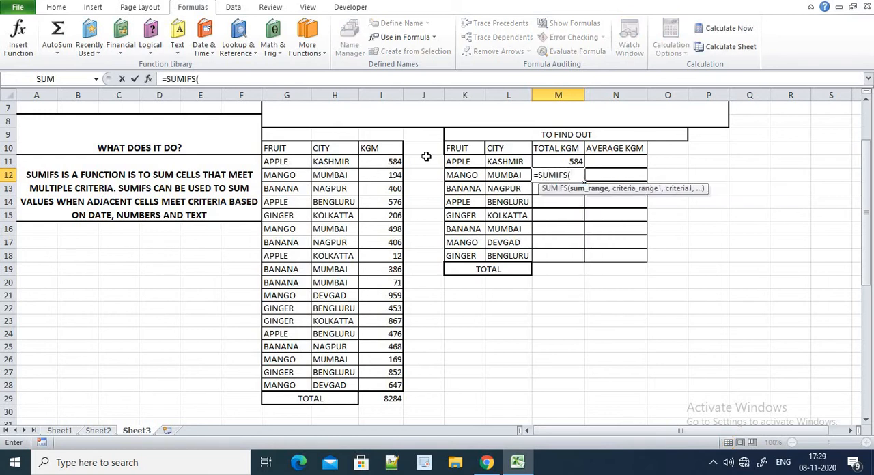
{"action": "type", "text": "KG"}
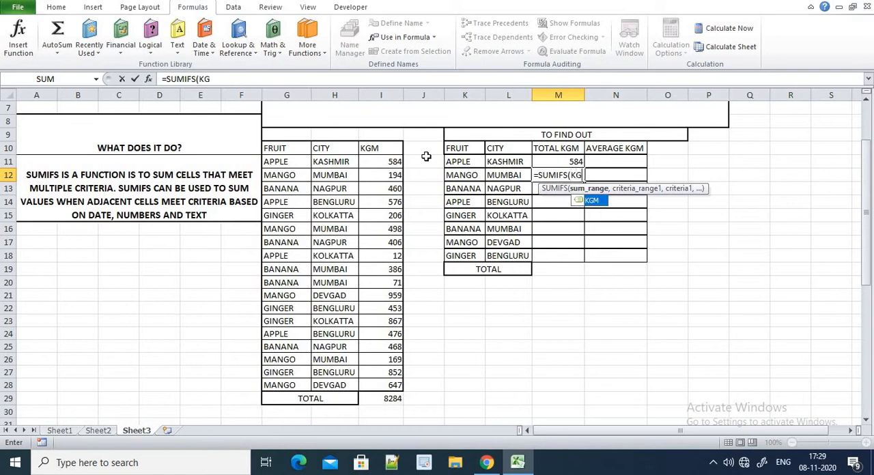
{"action": "type", "text": "M,"}
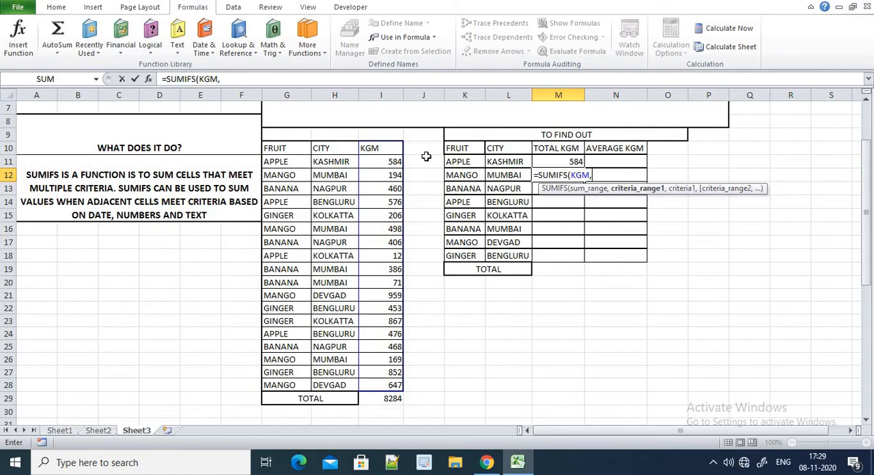
{"action": "type", "text": "FRUITS"}
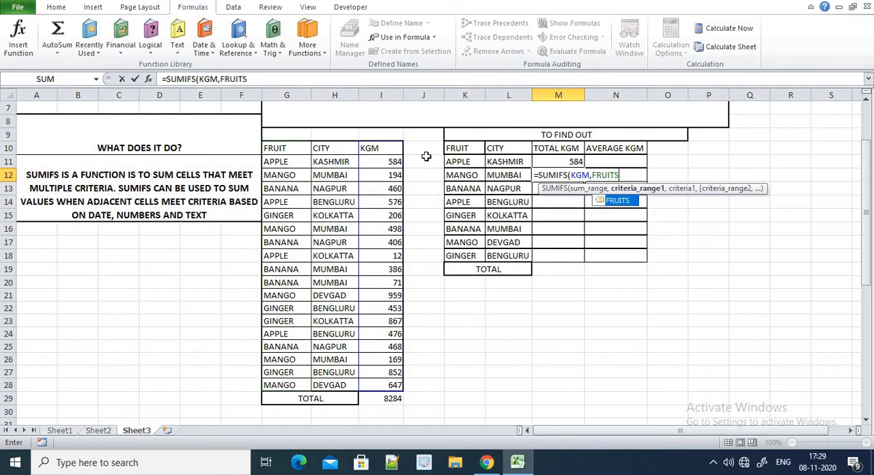
{"action": "type", "text": ","}
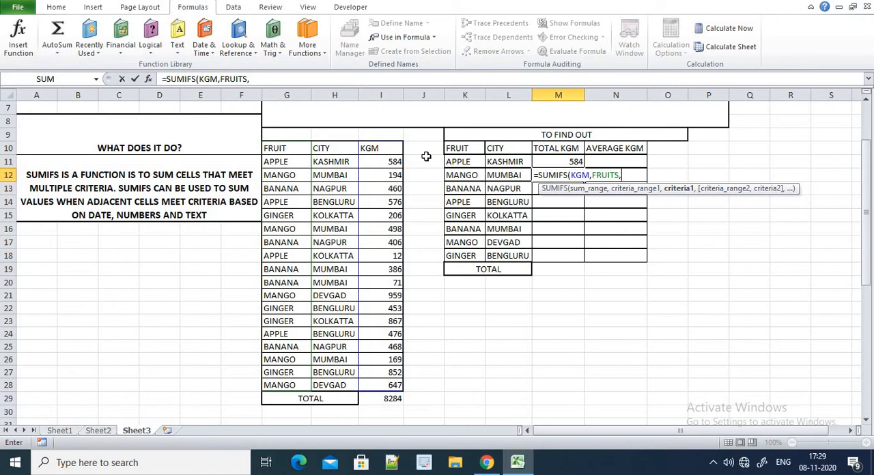
{"action": "left_click", "coordinate": [464, 175]}
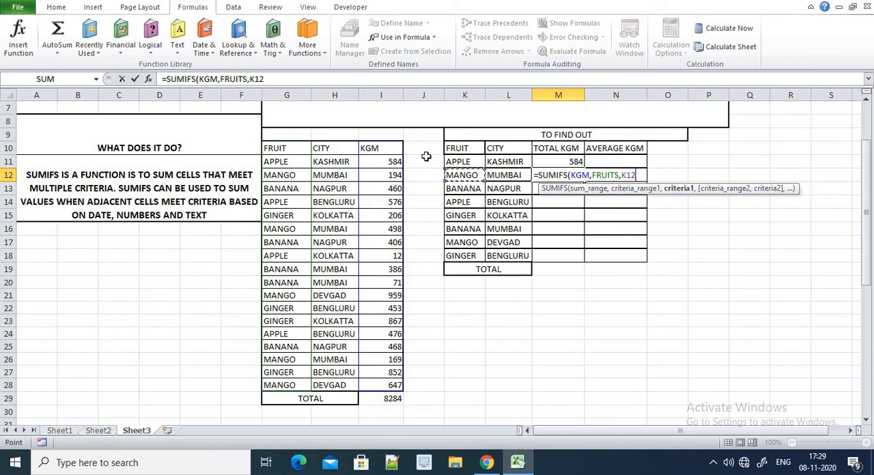
{"action": "type", "text": ","}
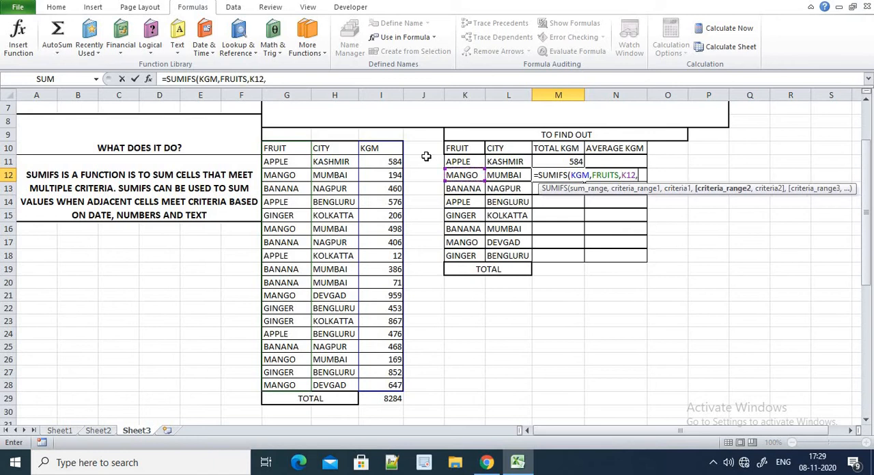
{"action": "type", "text": "CITY,L12"}
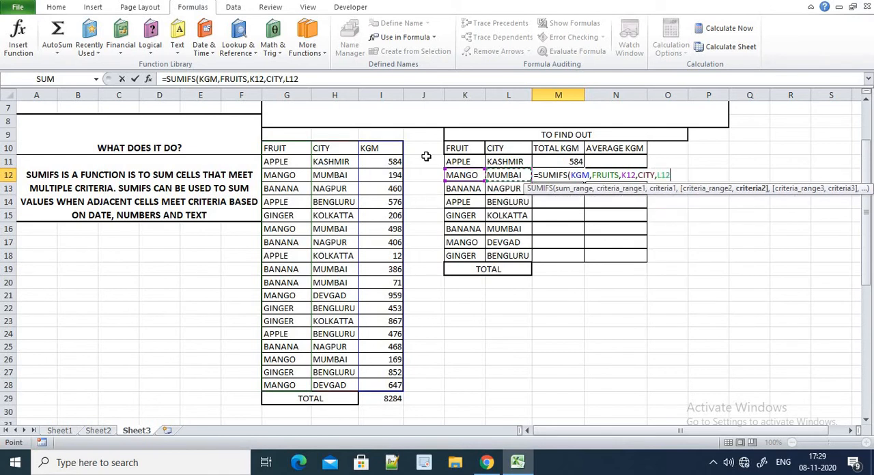
{"action": "key", "text": "Return"}
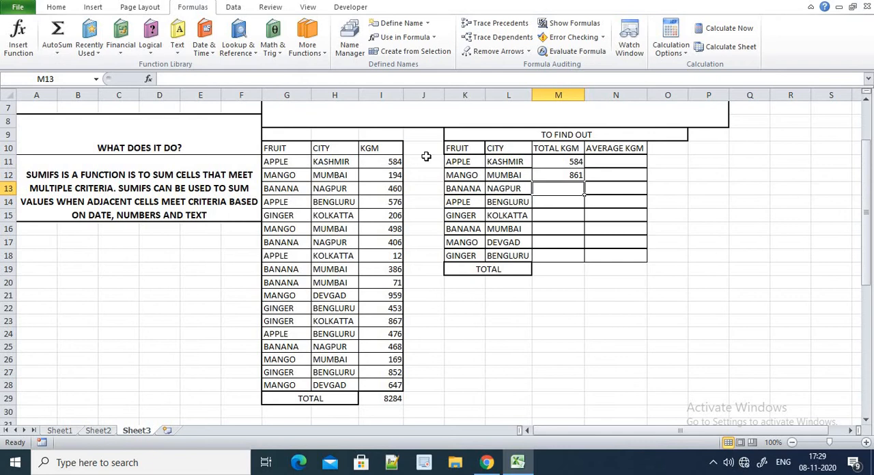
- Fill the SUMIFS total from M12 down to M18 and start the first AVERAGE KGM formula in N11
{"action": "left_click", "coordinate": [557, 175]}
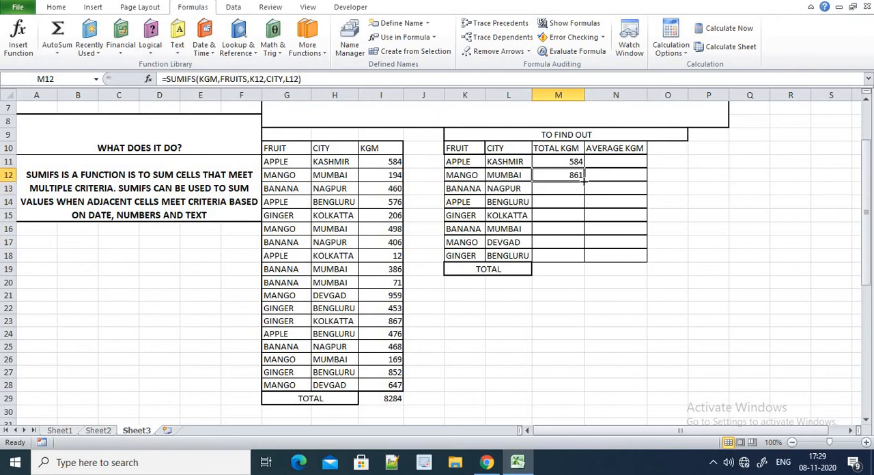
{"action": "left_click_drag", "start_coordinate": [558, 174], "coordinate": [558, 255]}
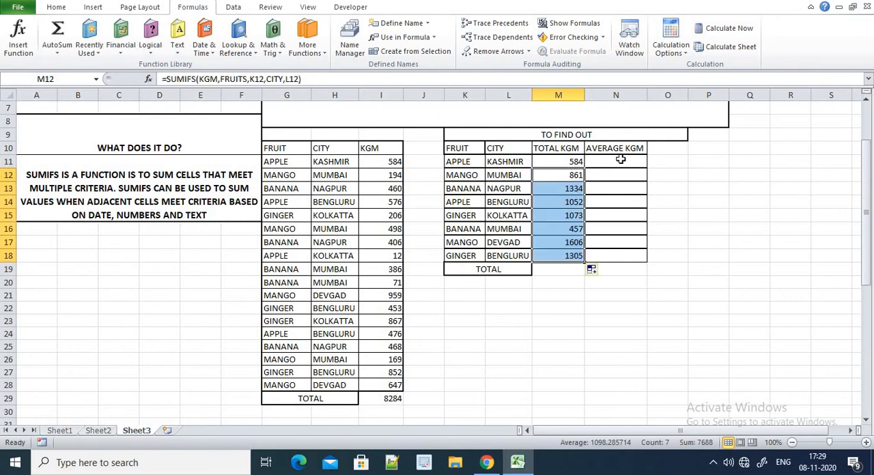
{"action": "left_click", "coordinate": [614, 161]}
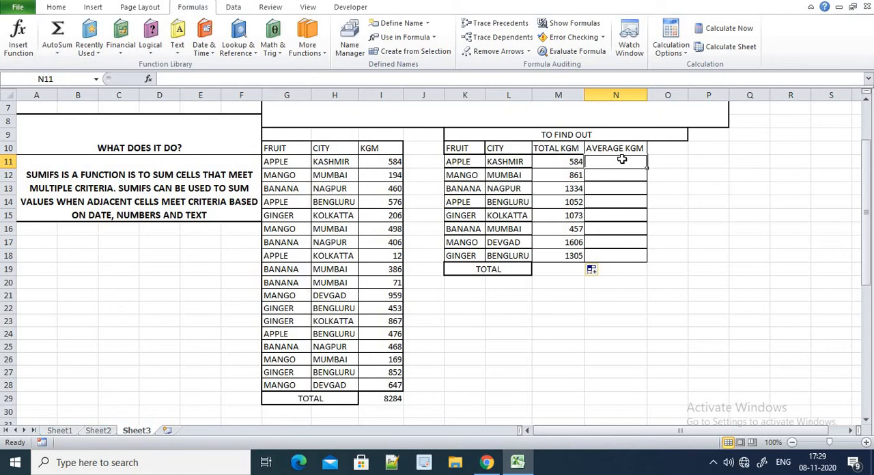
{"action": "type", "text": "=A"}
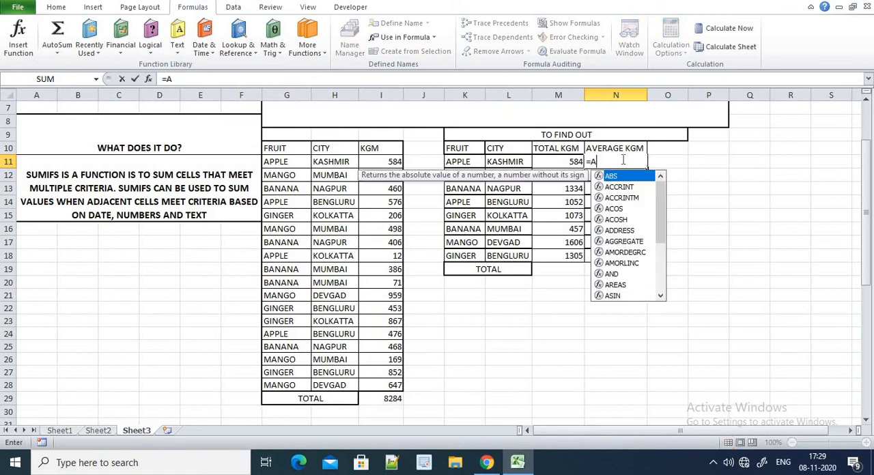
- Enter =AVERAGEIFS(KGM,FRUITS,K11,CITY,L11) in N11, giving 584 for apples from Kashmir
{"action": "type", "text": "VERAGEIFS("}
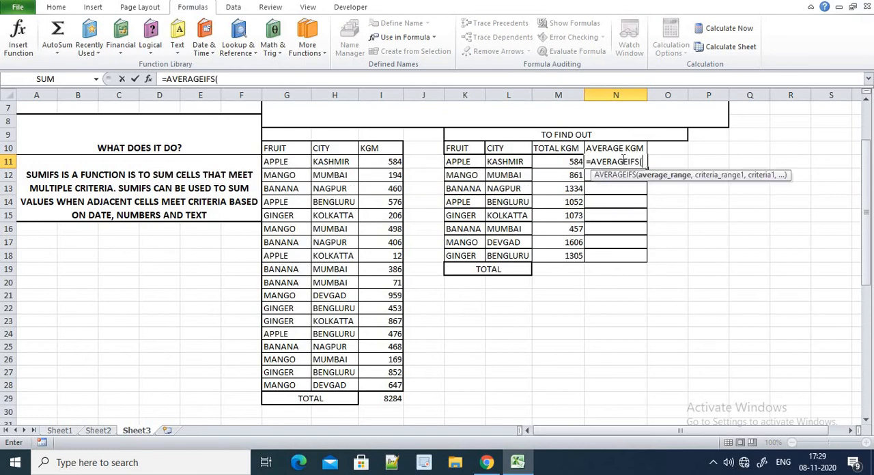
{"action": "type", "text": "KGM"}
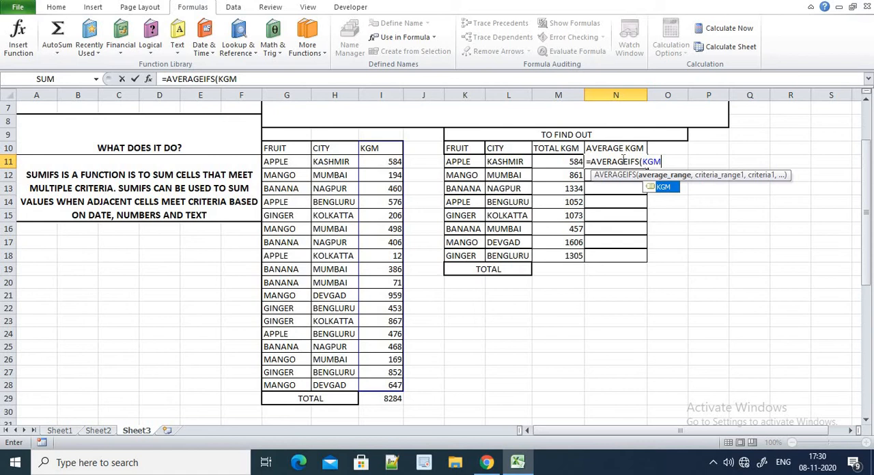
{"action": "type", "text": ","}
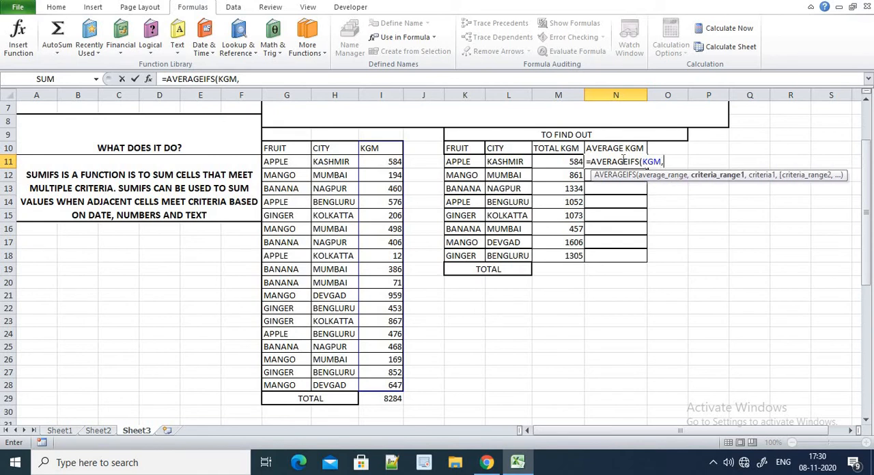
{"action": "type", "text": "FRUITS,K11"}
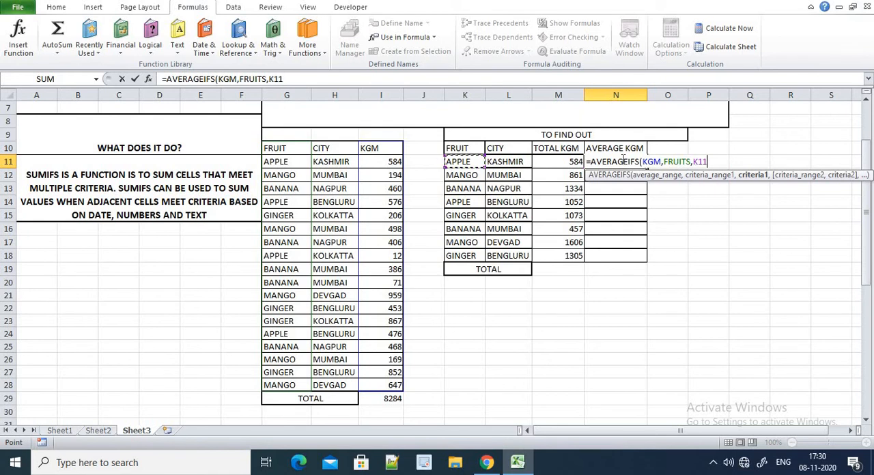
{"action": "type", "text": ",CI"}
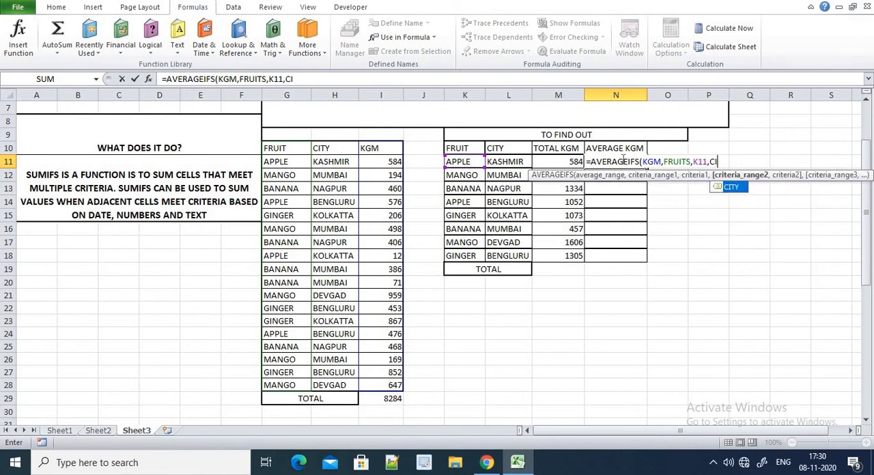
{"action": "type", "text": "TY,"}
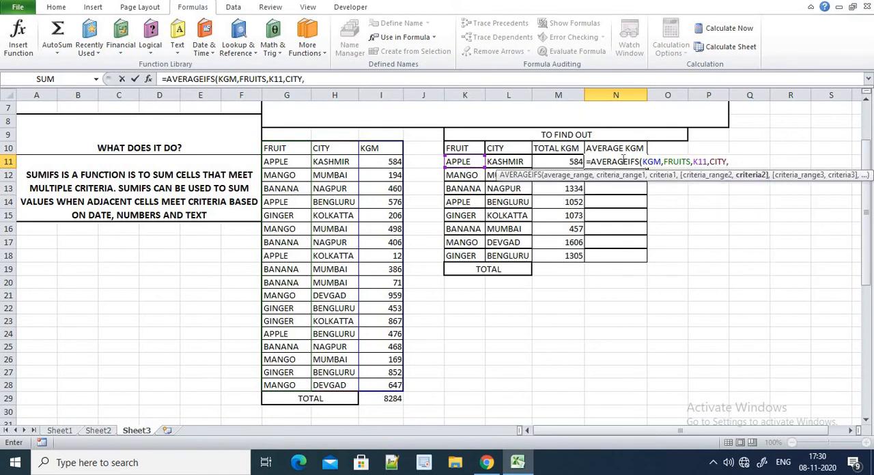
{"action": "left_click", "coordinate": [508, 161]}
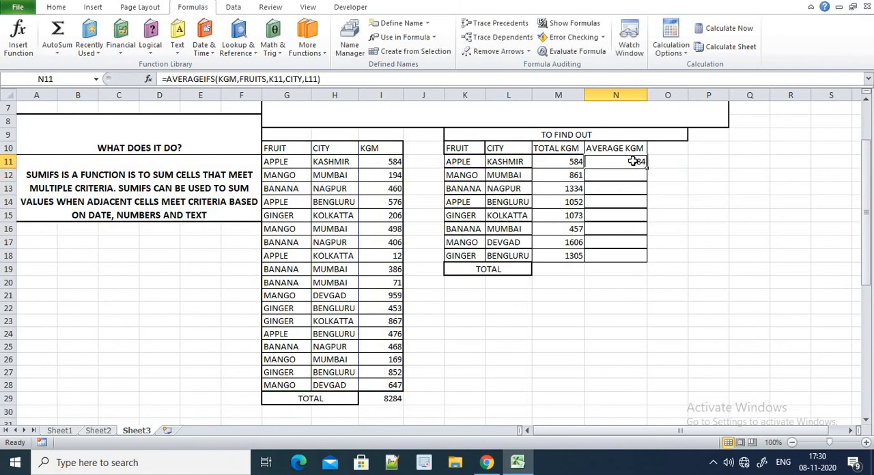
- Fill the AVERAGEIFS average from N11 down through N18
{"action": "left_click_drag", "start_coordinate": [634, 161], "coordinate": [645, 262]}
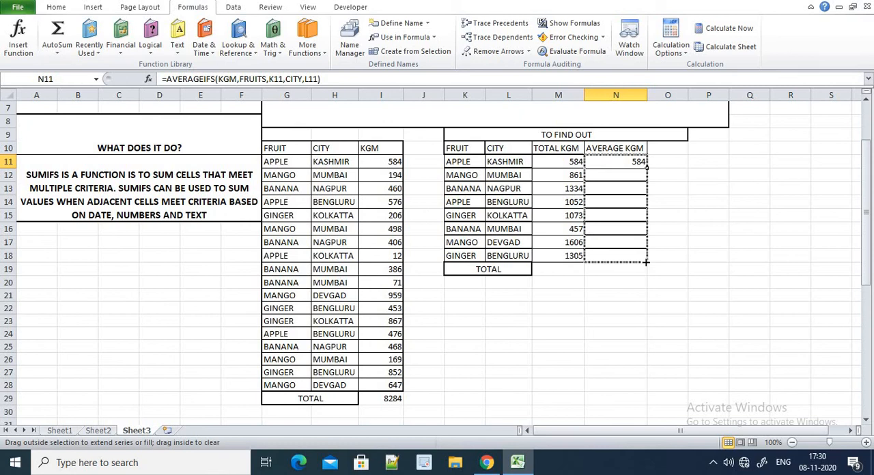
{"action": "left_click_drag", "start_coordinate": [646, 167], "coordinate": [646, 262]}
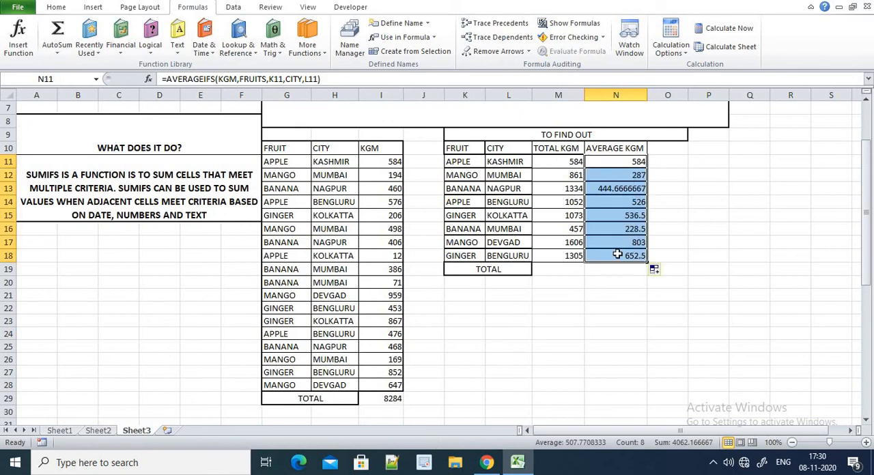
{"action": "left_click", "coordinate": [615, 309]}
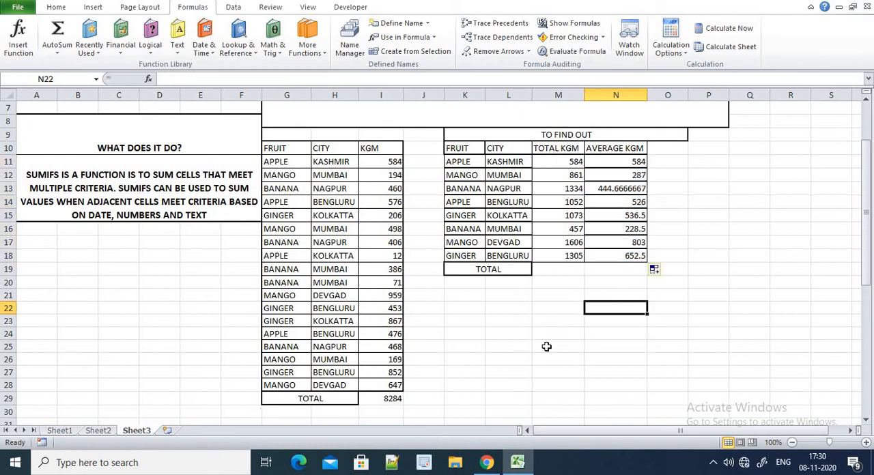
{"action": "scroll", "scroll_direction": "down", "scroll_amount": 3}
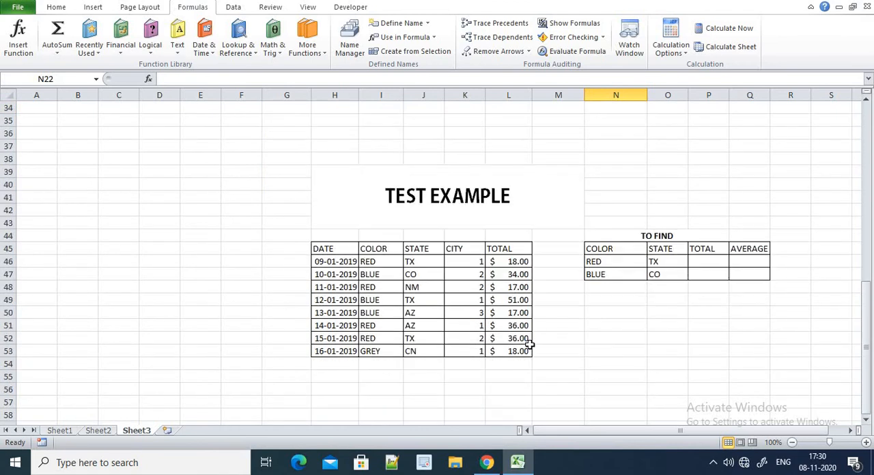
{"action": "scroll", "scroll_direction": "down", "scroll_amount": 3}
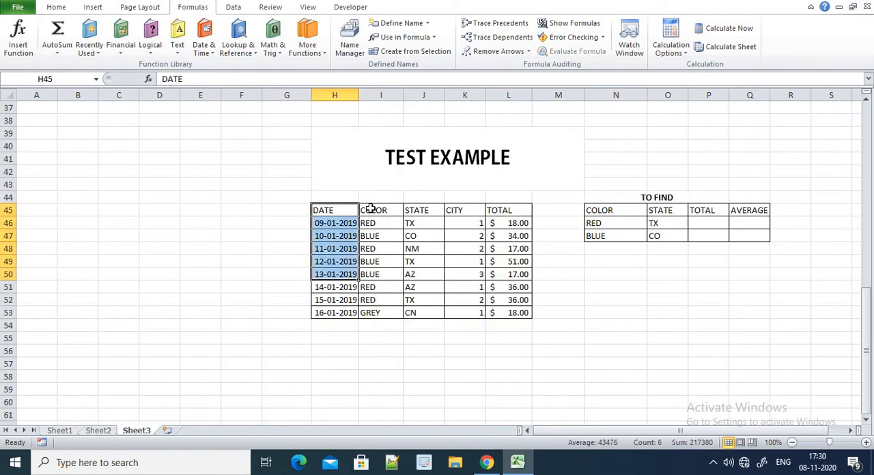
{"action": "left_click", "coordinate": [423, 210]}
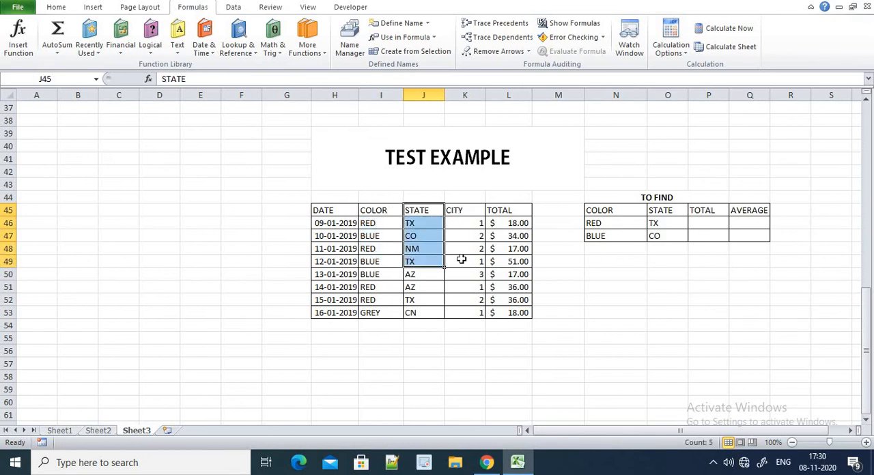
{"action": "left_click", "coordinate": [508, 210]}
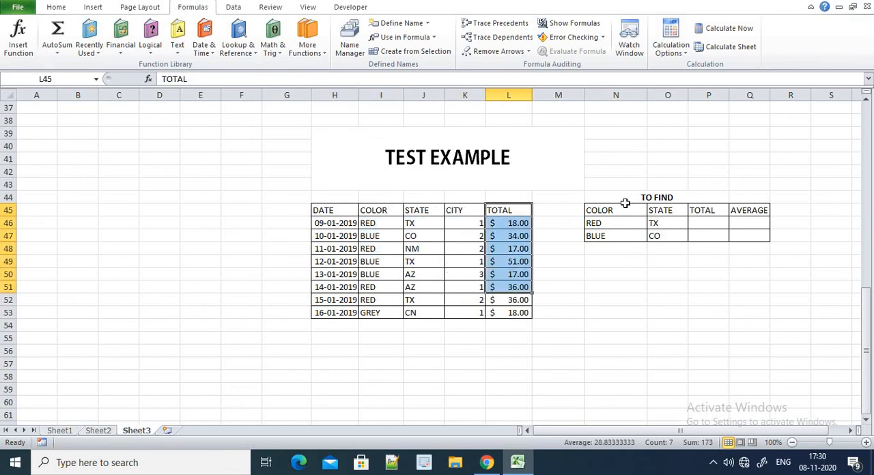
{"action": "left_click", "coordinate": [615, 222]}
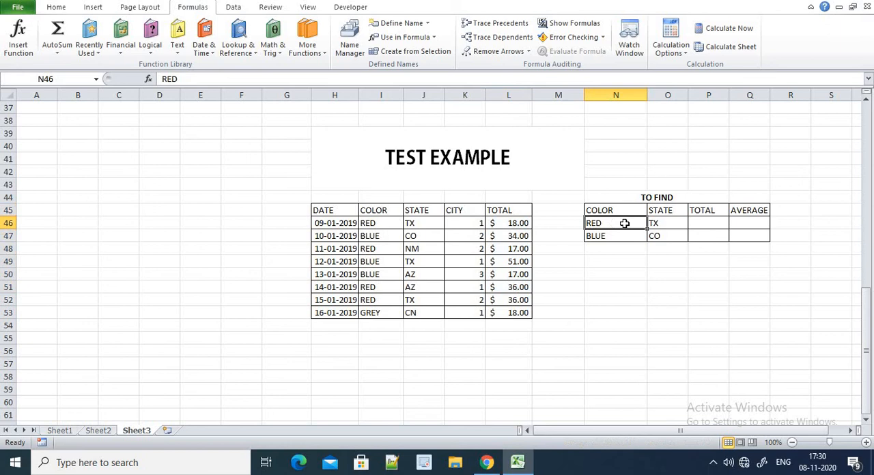
{"action": "left_click", "coordinate": [707, 222]}
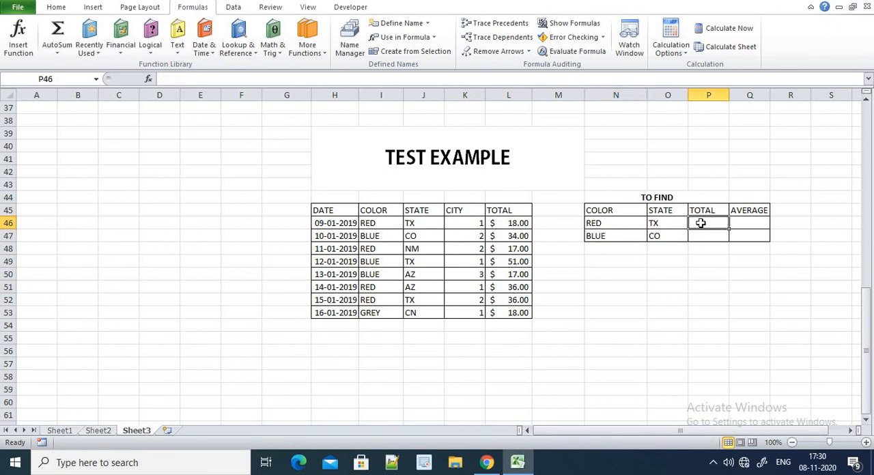
{"action": "left_click", "coordinate": [750, 222]}
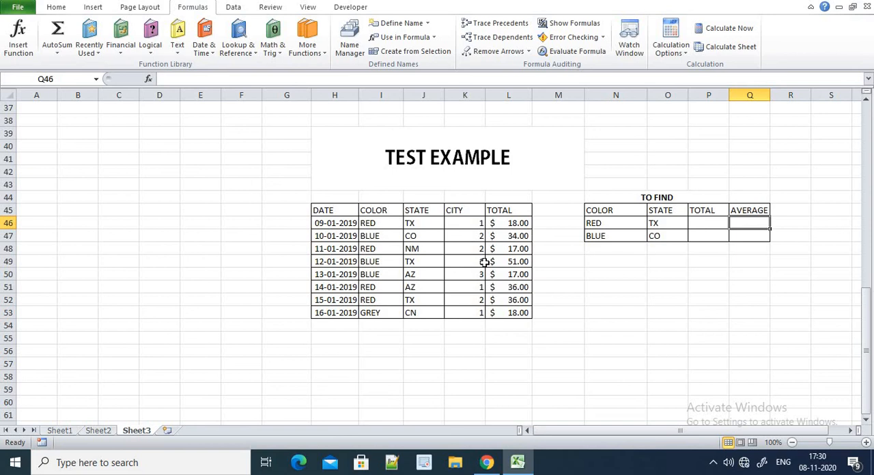
{"action": "scroll", "scroll_direction": "up", "scroll_amount": 3}
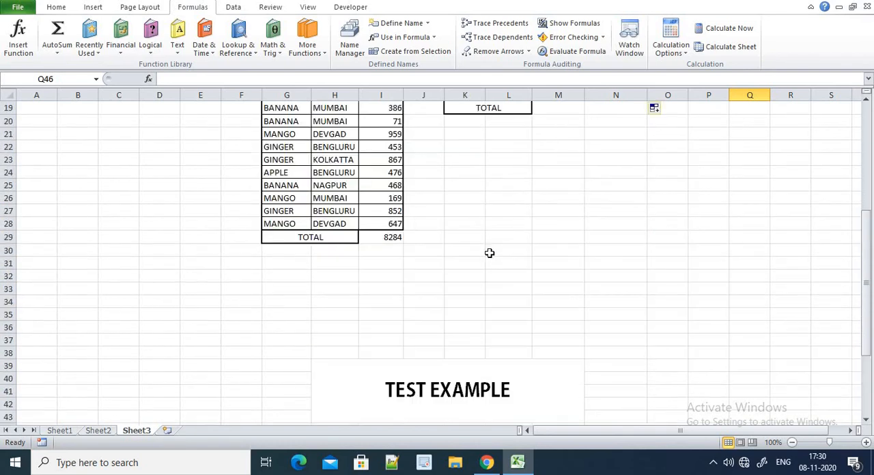